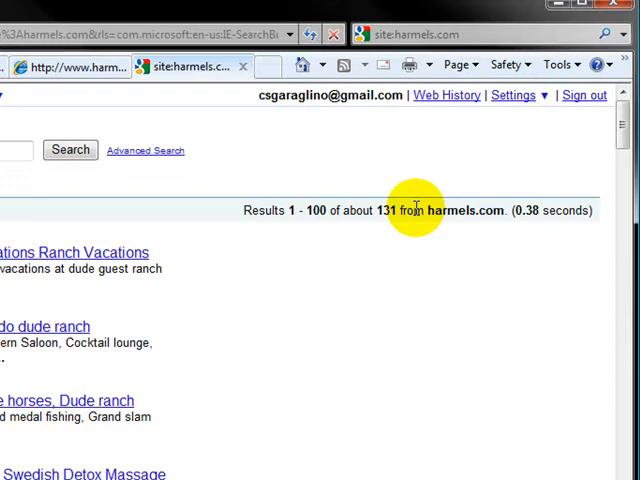
mouse_move(70, 150)
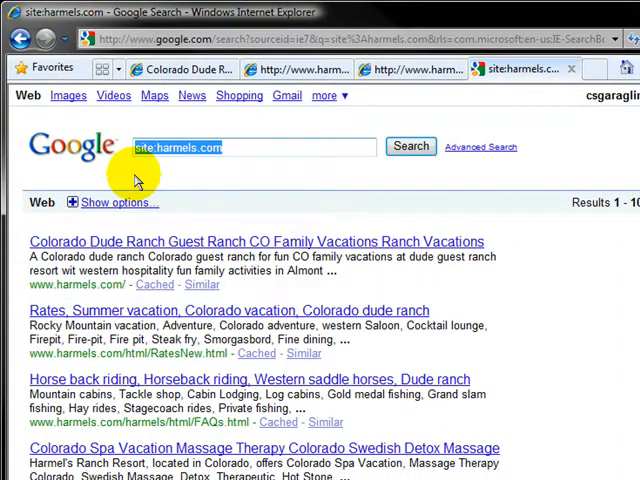
Replace the site:harmels.com query with an 'add url' Google search.
text(add url)
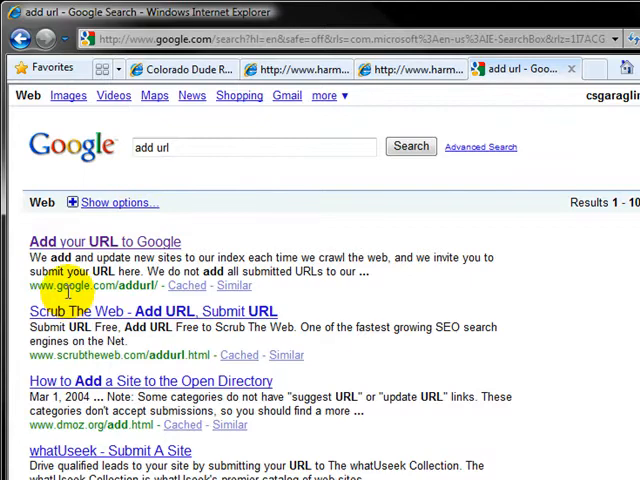
Open the 'Add your URL to Google' page and scroll through its submission form.
click(107, 241)
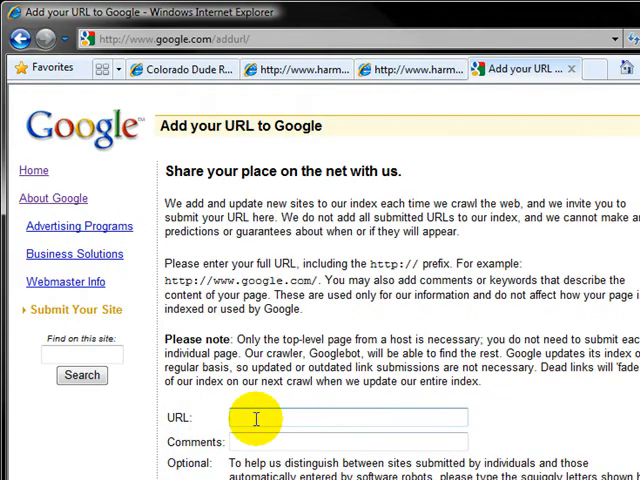
scroll(down, 3)
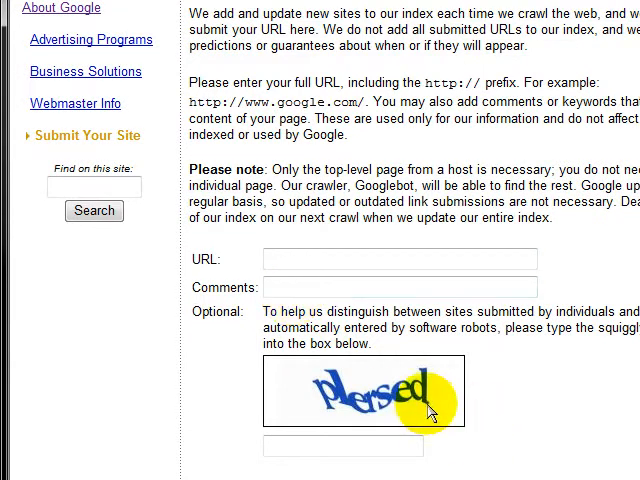
mouse_move(432, 413)
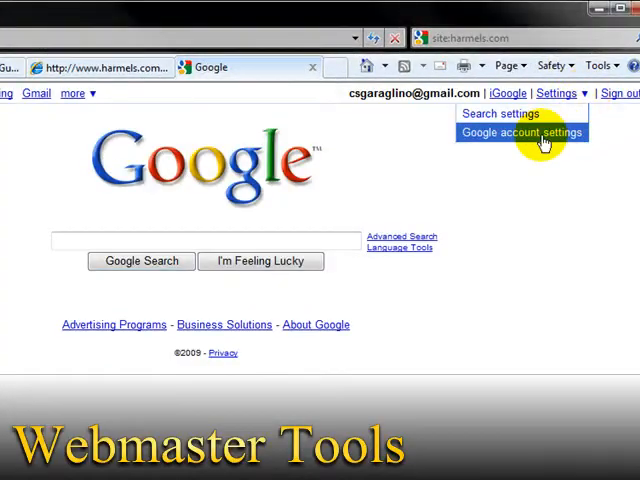
Go from Google account settings to Webmaster Tools under My products.
click(521, 132)
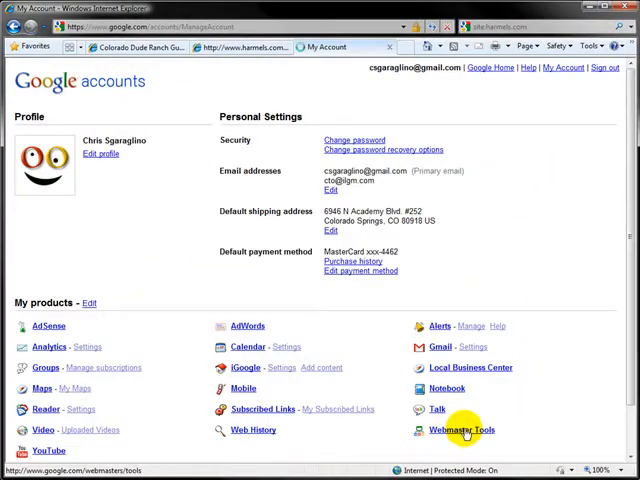
click(462, 430)
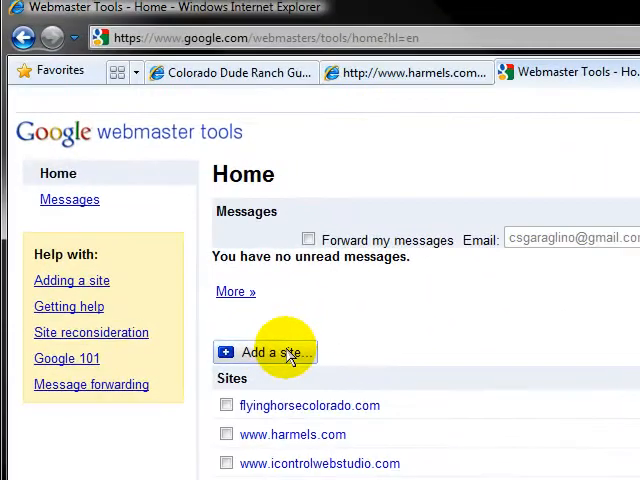
click(265, 352)
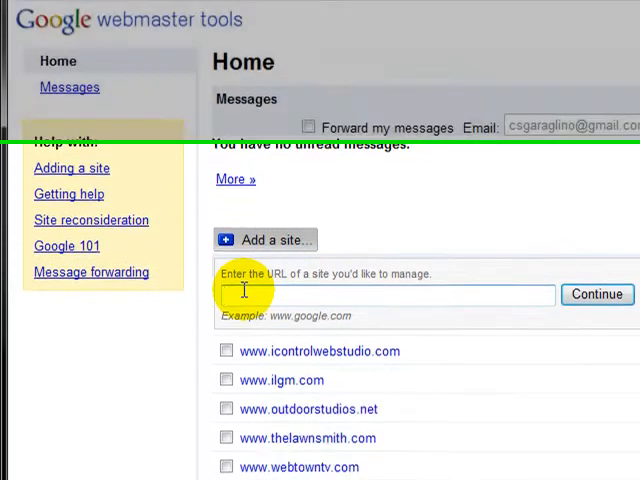
scroll(down, 3)
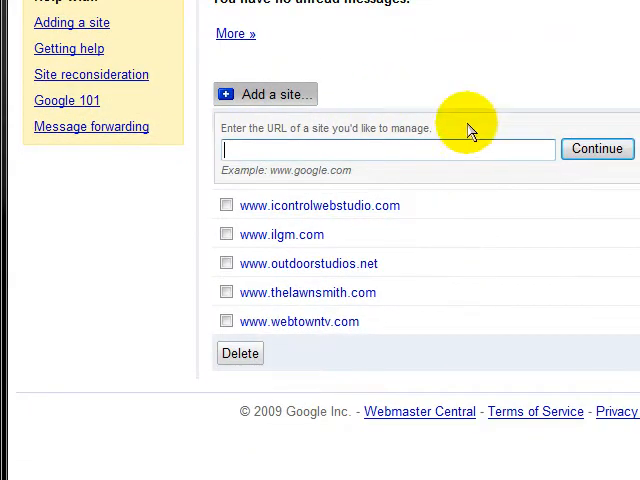
click(597, 148)
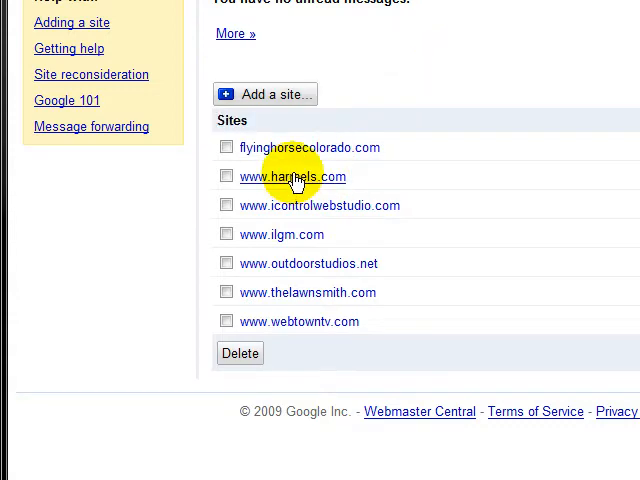
click(293, 177)
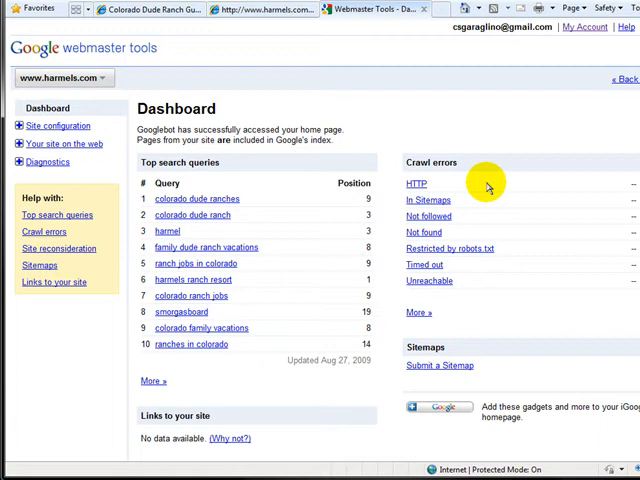
mouse_move(483, 183)
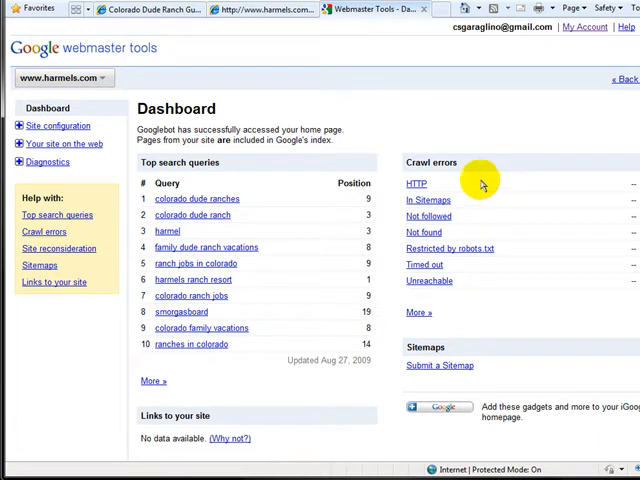
mouse_move(481, 183)
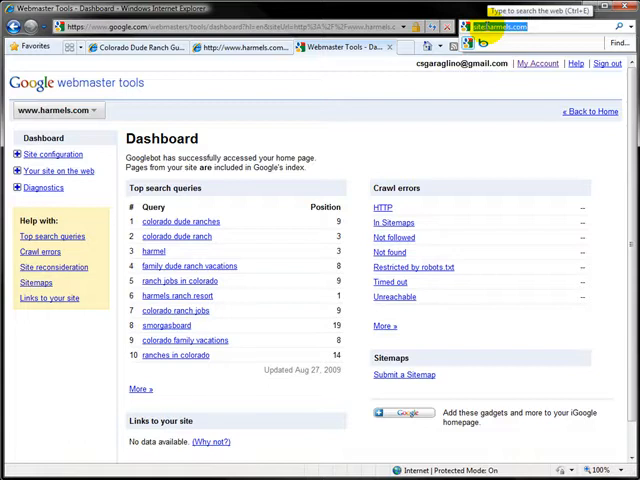
Enter 'colorado' as a search term.
text(colorado)
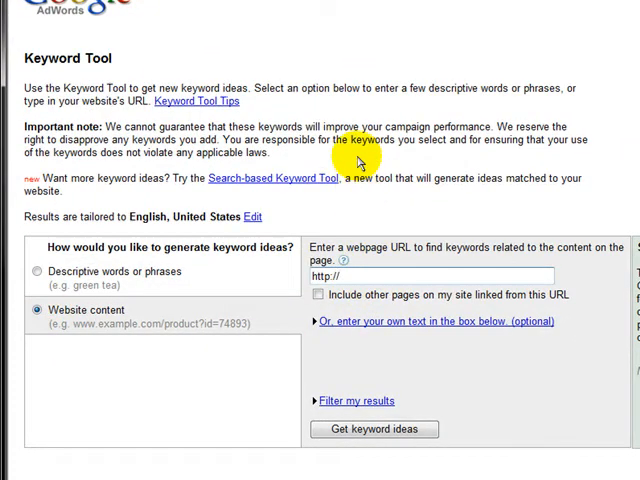
text(www.)
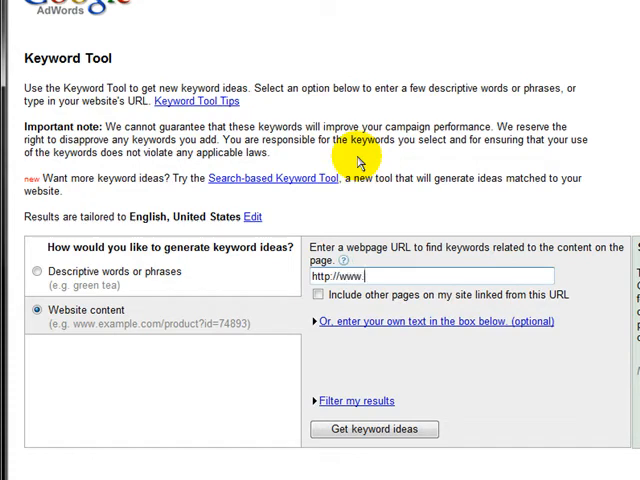
text(harme)
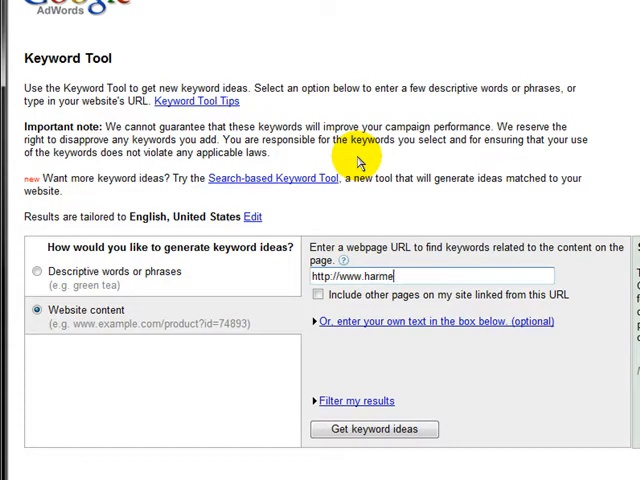
text(ls.com)
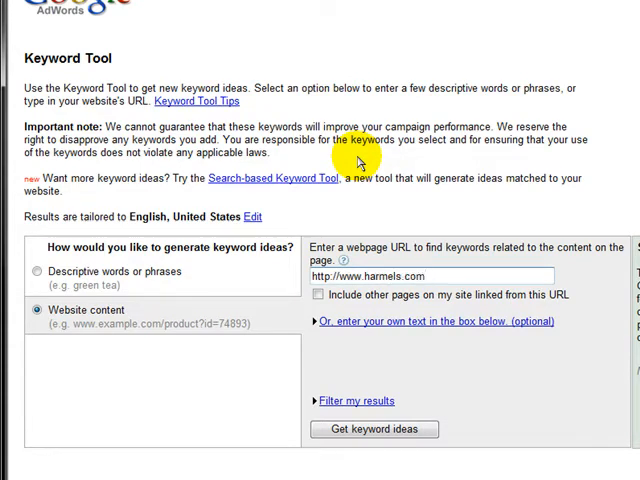
scroll(down, 3)
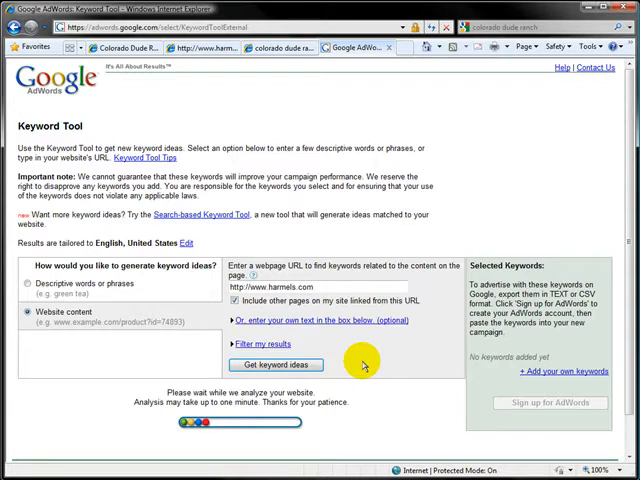
click(277, 364)
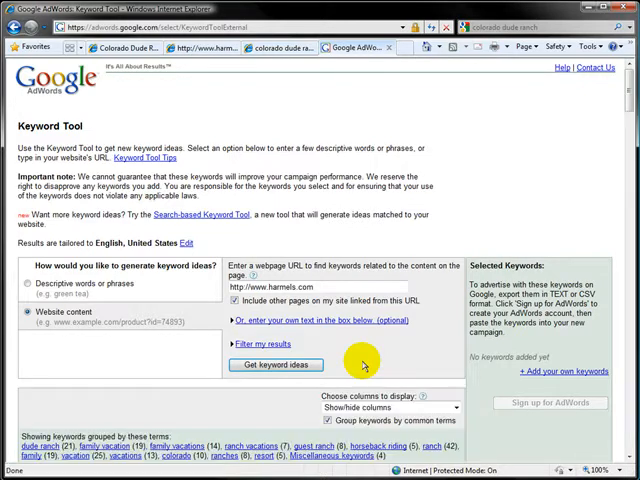
mouse_move(585, 165)
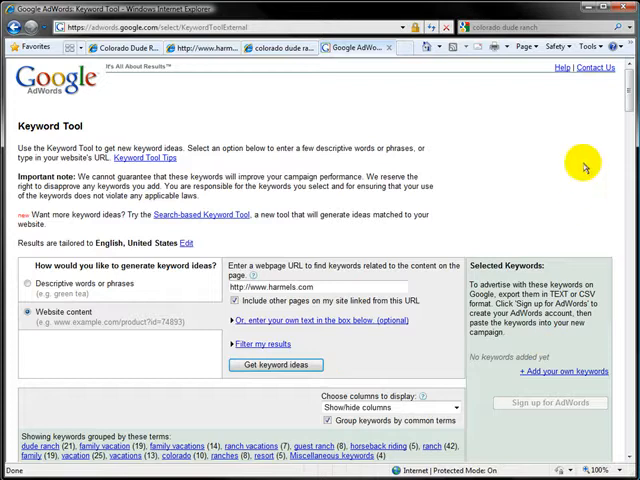
scroll(down, 3)
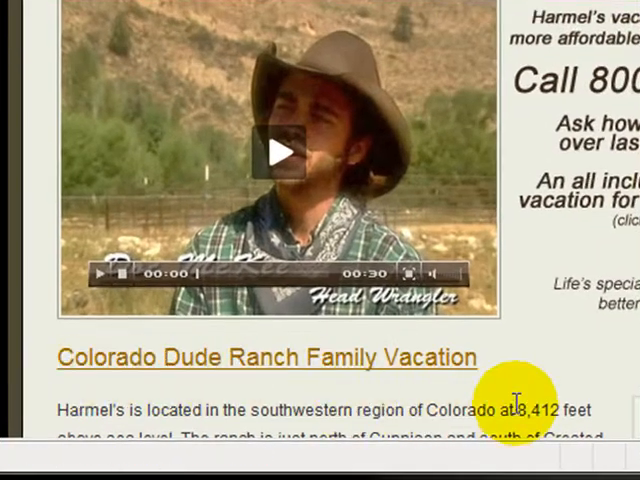
mouse_move(525, 360)
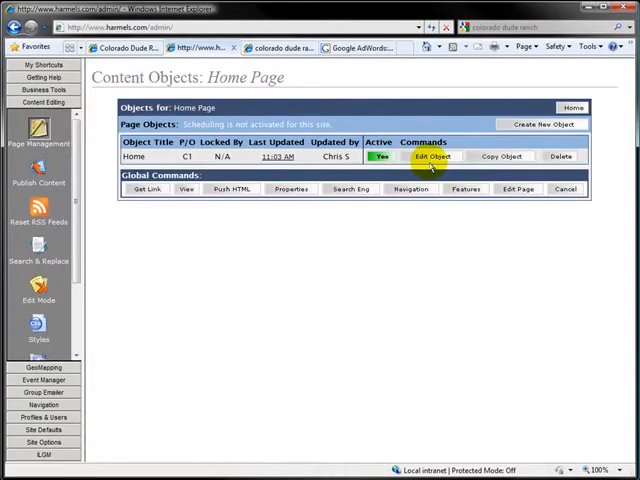
Edit the Home object listed under Content Objects for Home Page.
click(432, 156)
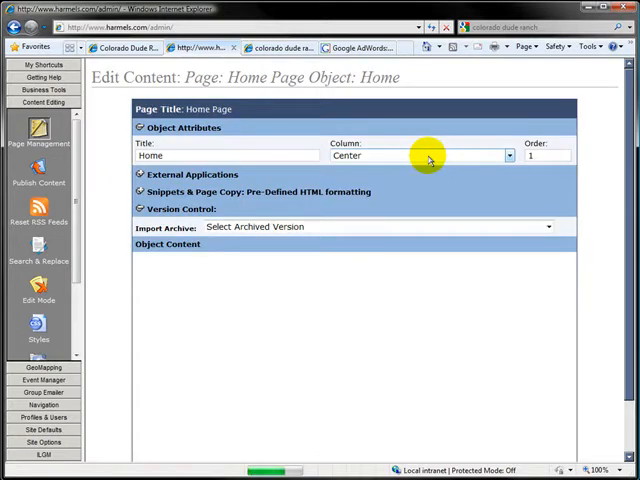
mouse_move(628, 213)
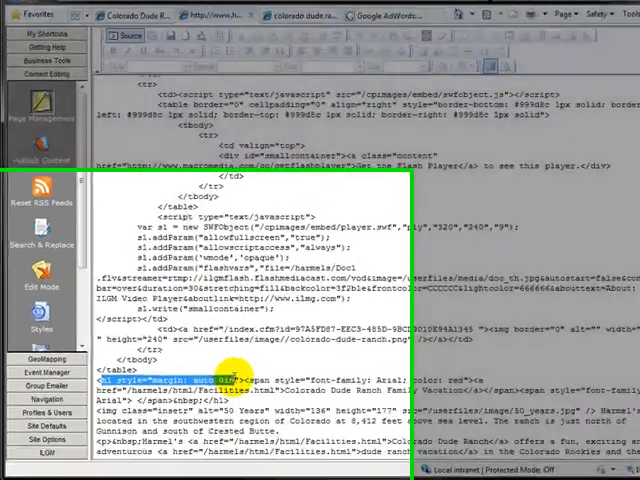
Check the heading's h1 source, then switch back to the WYSIWYG view and scroll.
scroll(down, 3)
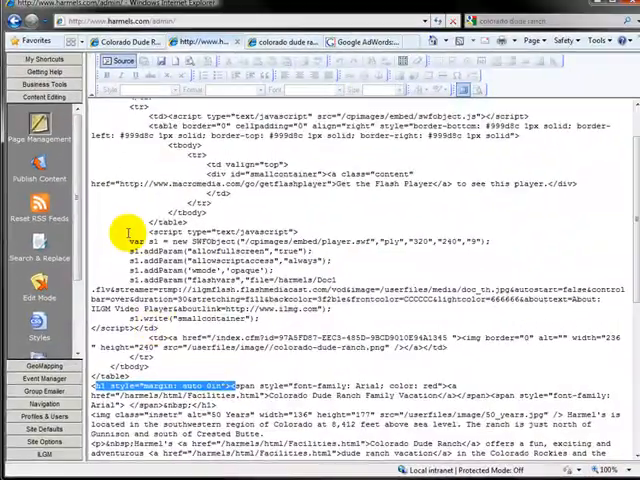
click(119, 61)
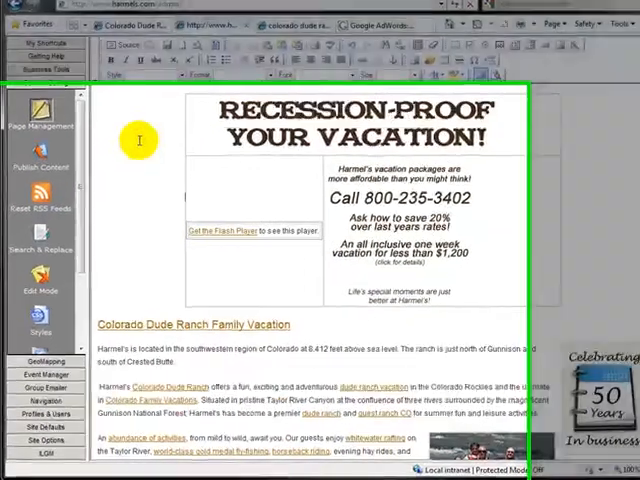
scroll(down, 3)
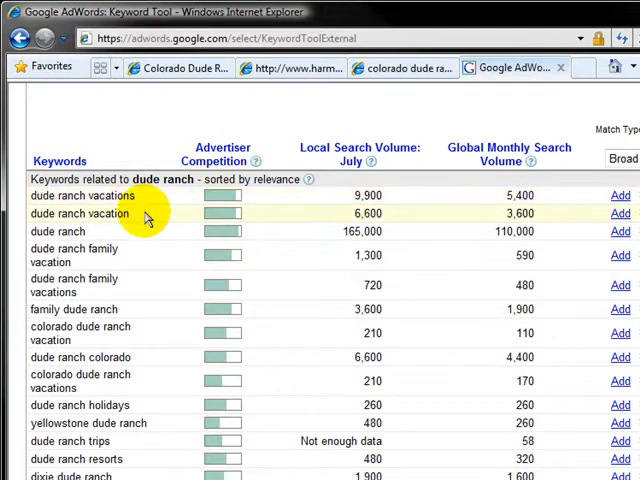
mouse_move(143, 255)
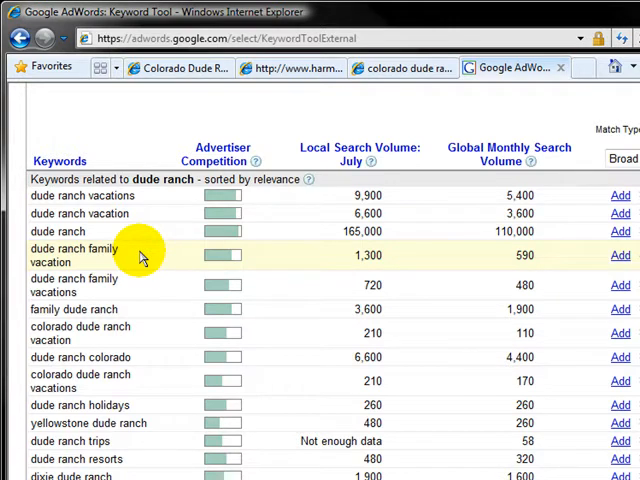
Switch to the iControl admin tab and scroll through the Home page content.
click(198, 48)
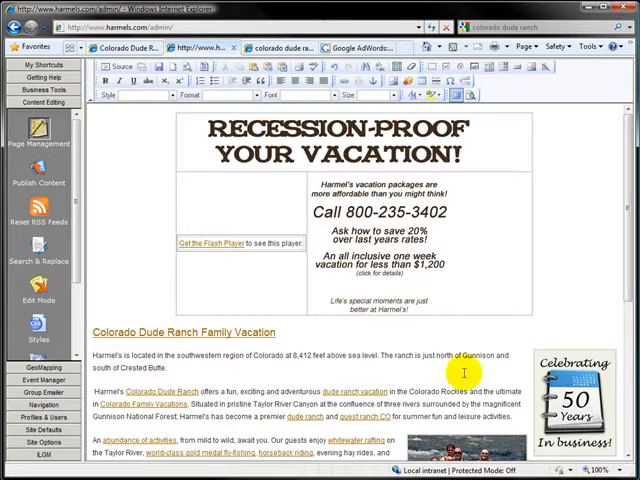
scroll(down, 3)
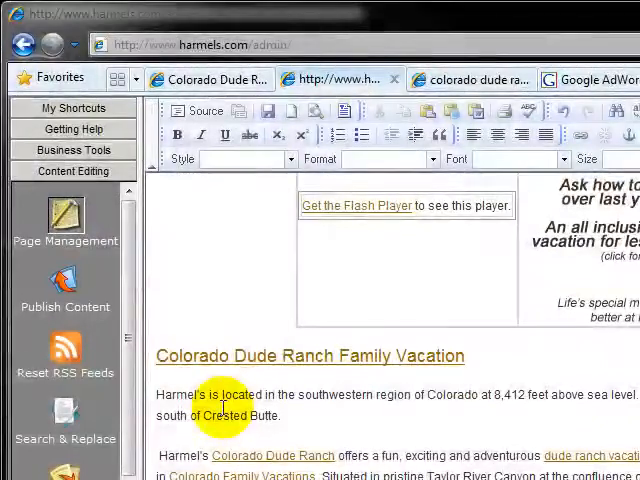
scroll(down, 3)
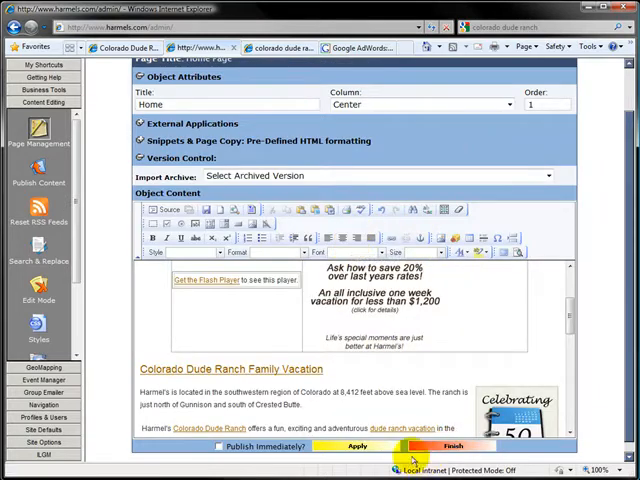
Apply and confirm the Home object edits, then Finish to close the editor.
click(356, 446)
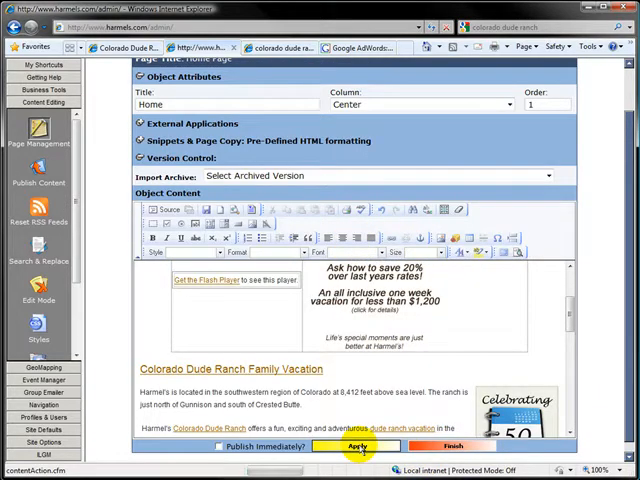
click(356, 446)
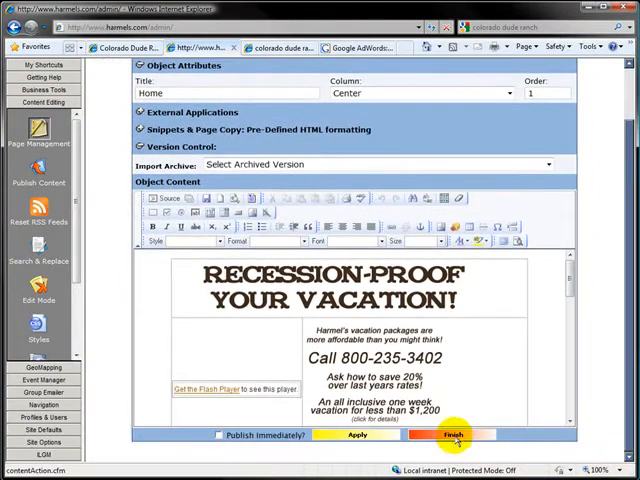
click(453, 434)
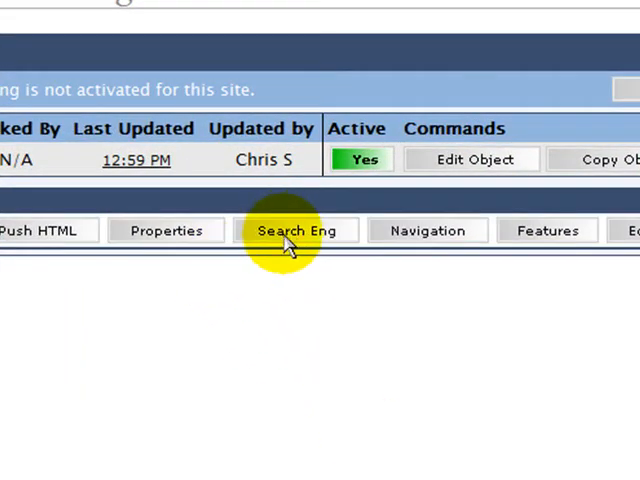
Open the home page's search engine settings and review its title, description and keywords.
click(297, 230)
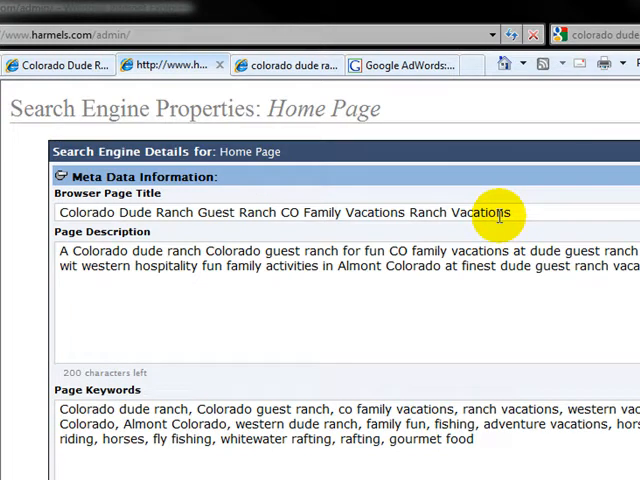
mouse_move(457, 255)
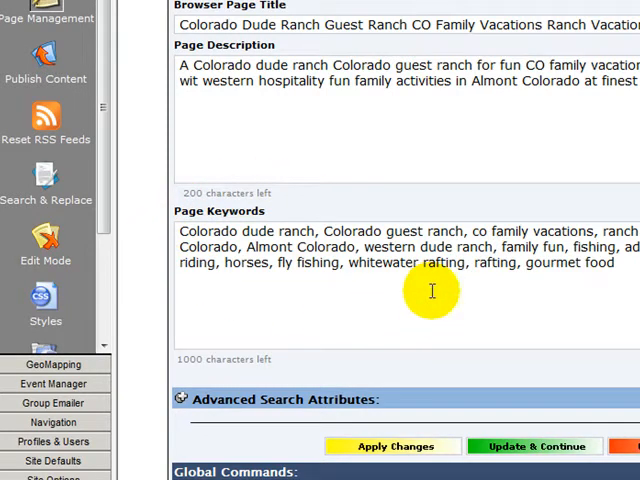
scroll(down, 3)
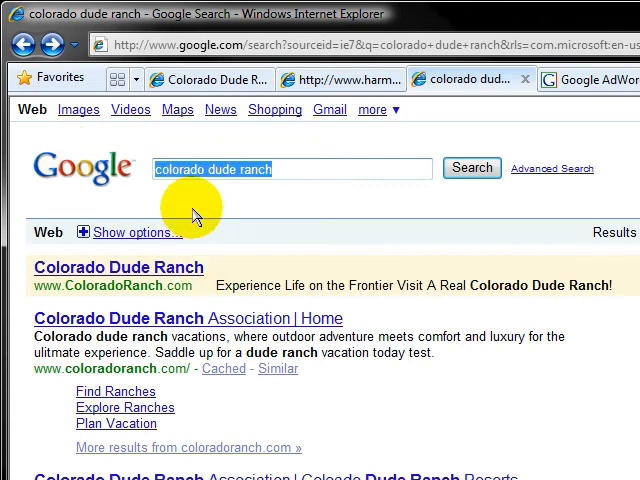
Search link:"harmels.com" and scroll through the roughly 253 linking pages.
text(link:)
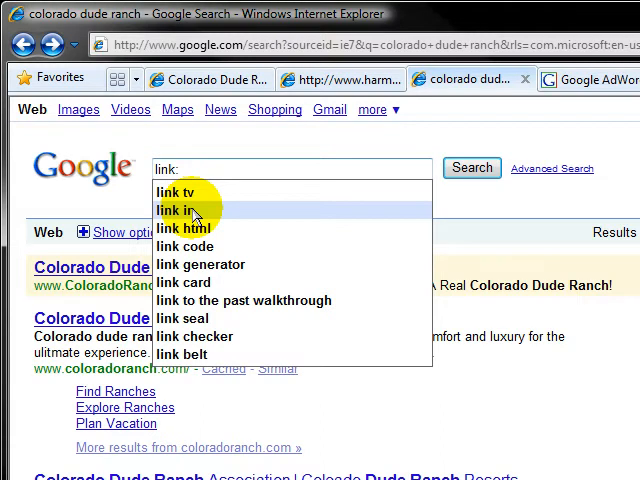
text(")
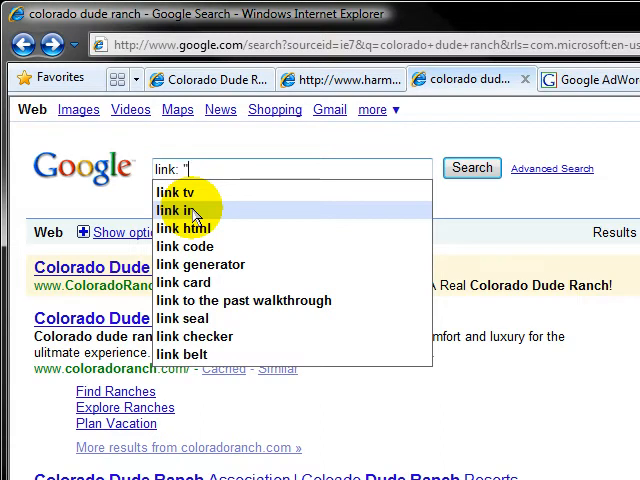
text(harmels.com)
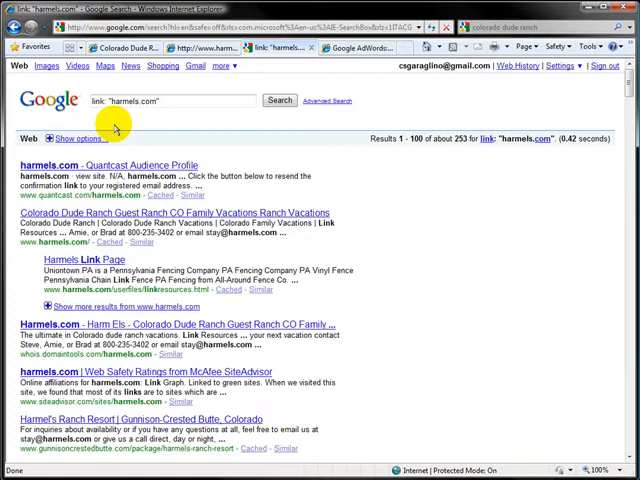
mouse_move(510, 128)
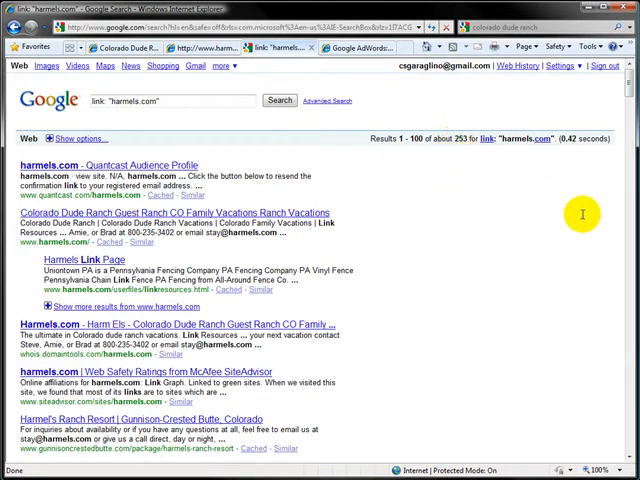
scroll(down, 3)
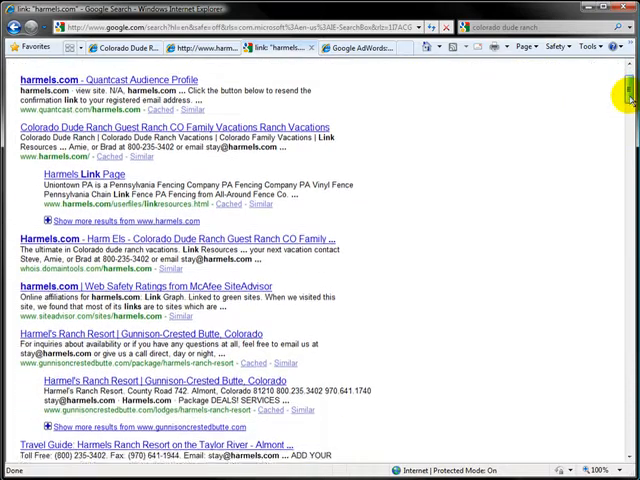
scroll(down, 3)
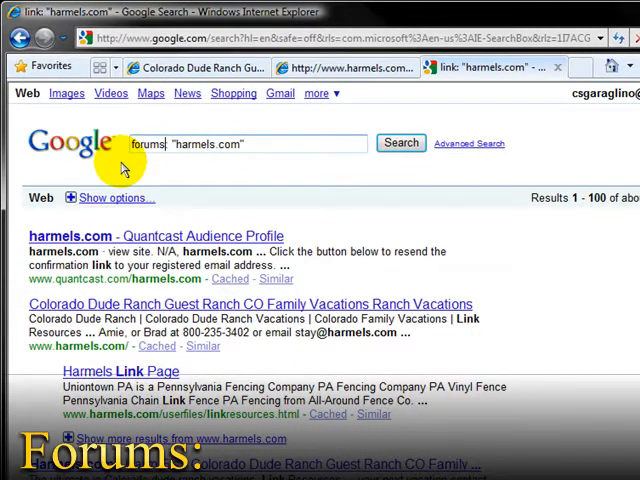
Run the forums: "harmels.com" query and scroll through its 74 results.
click(400, 143)
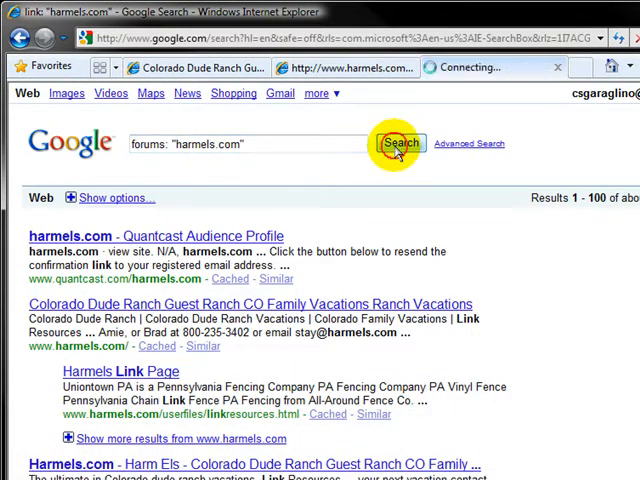
click(398, 143)
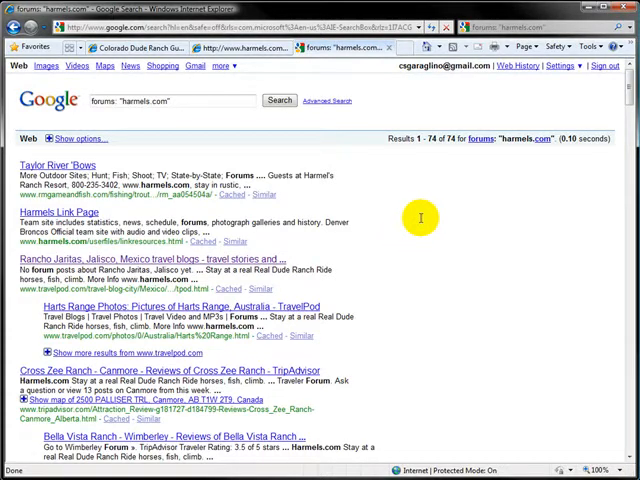
mouse_move(625, 100)
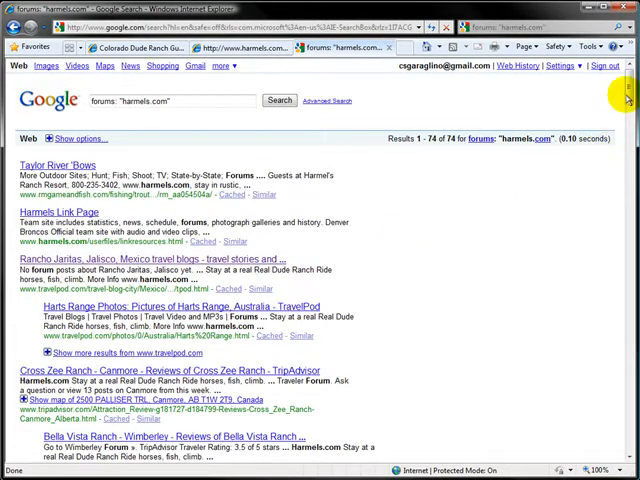
scroll(down, 3)
text(blog)
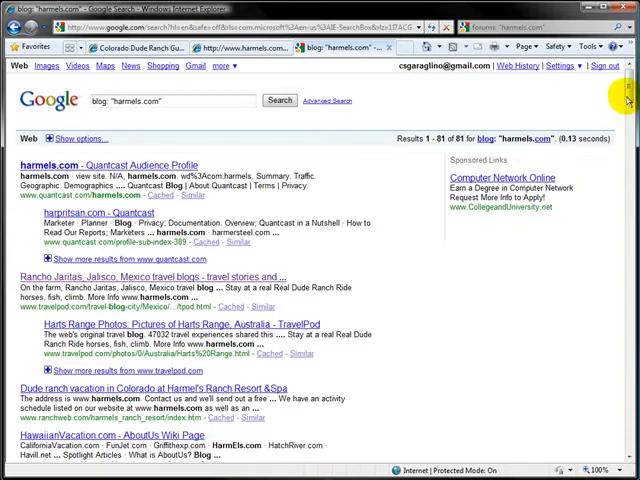
Scroll through the 81 blog: "harmels.com" results, including Yahoo 360°, KeywordSpy and MapQuest.
scroll(down, 3)
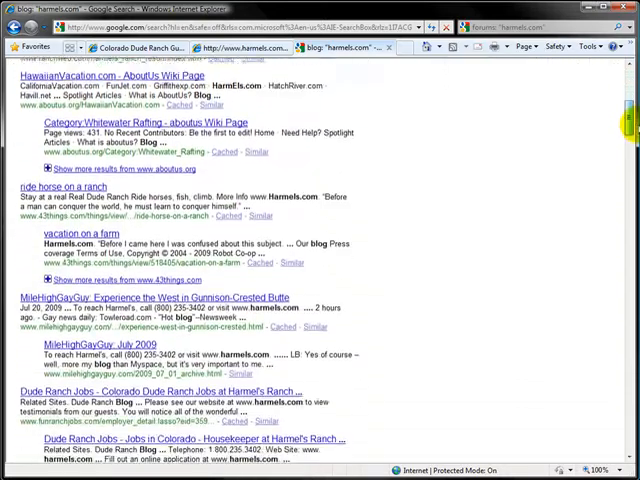
scroll(down, 3)
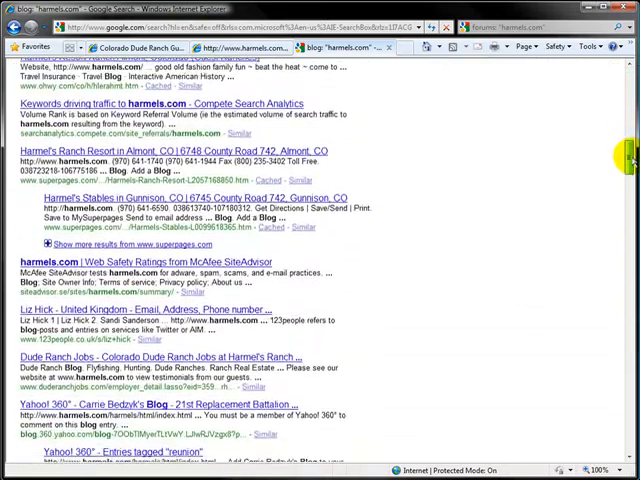
scroll(down, 3)
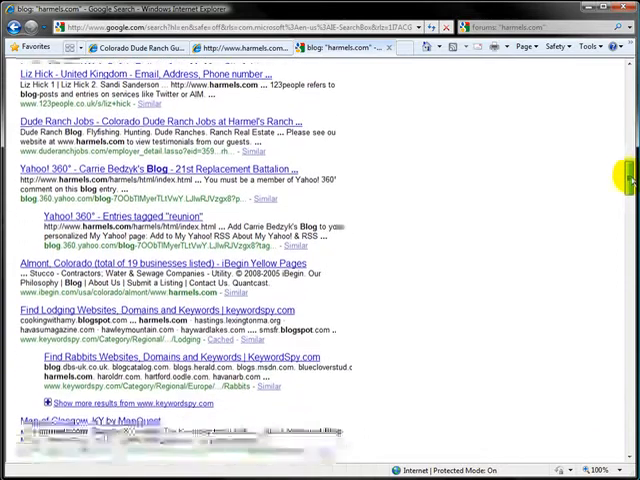
scroll(down, 3)
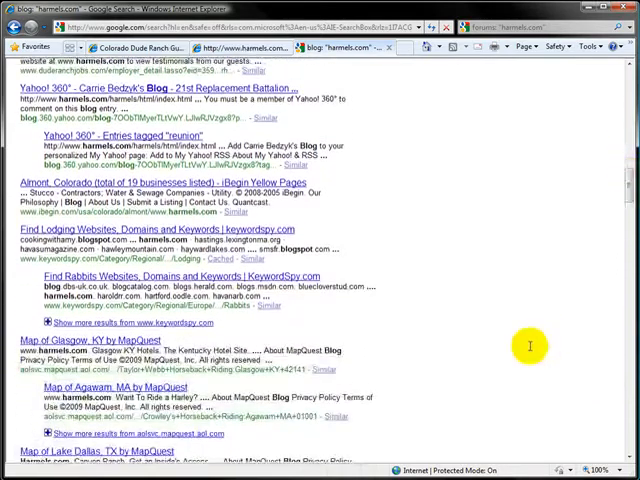
mouse_move(607, 171)
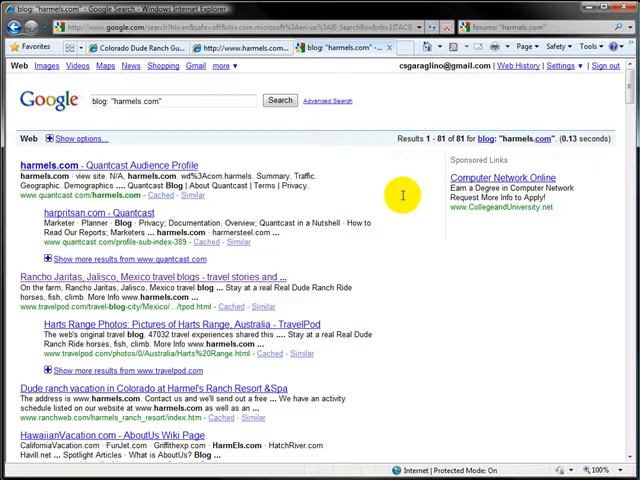
mouse_move(422, 171)
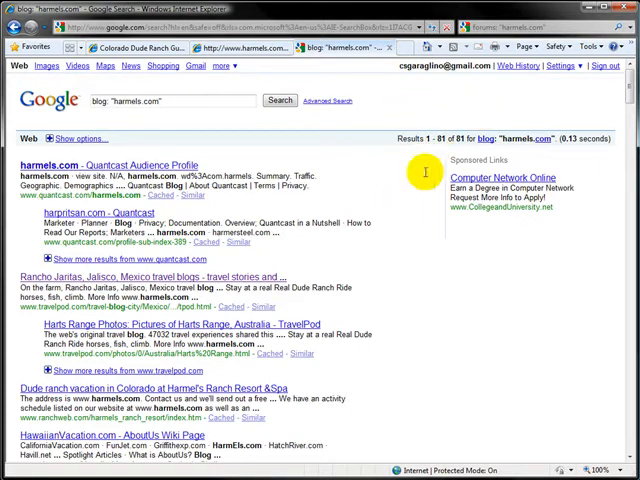